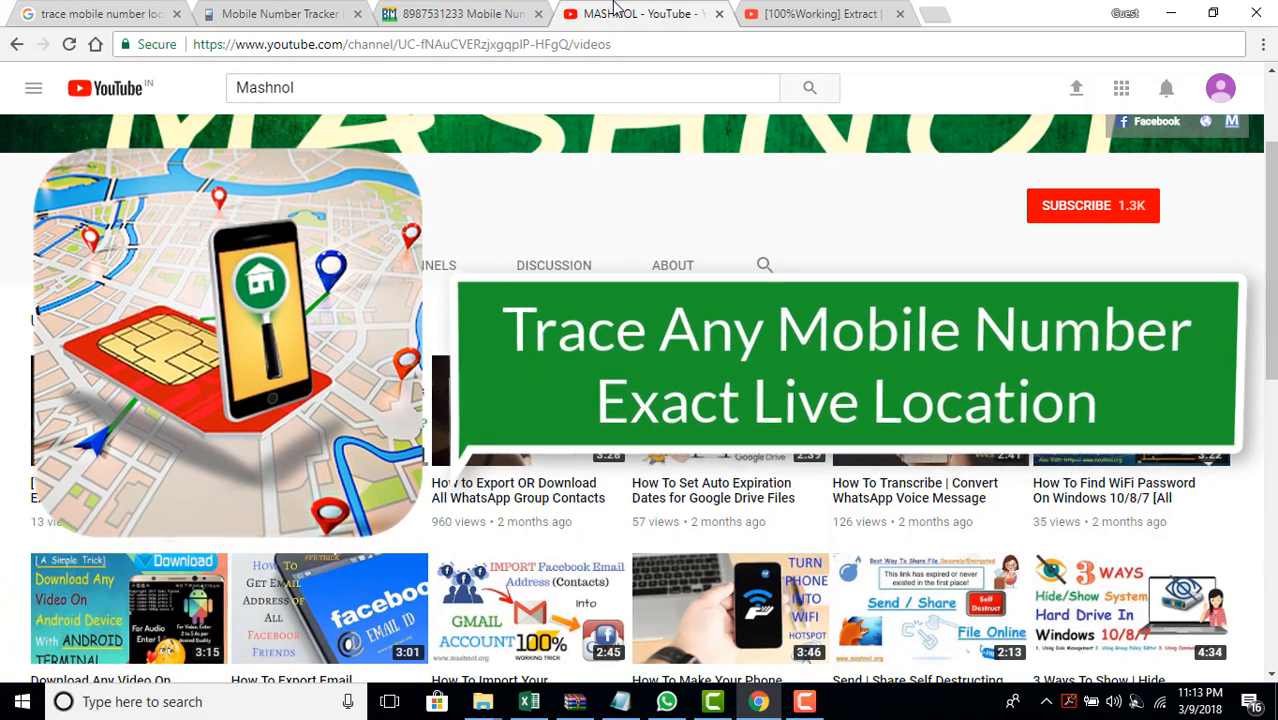
- Return to the mobile number search results and reopen the Bihar & Jharkhand trace result
left_click(95, 15)
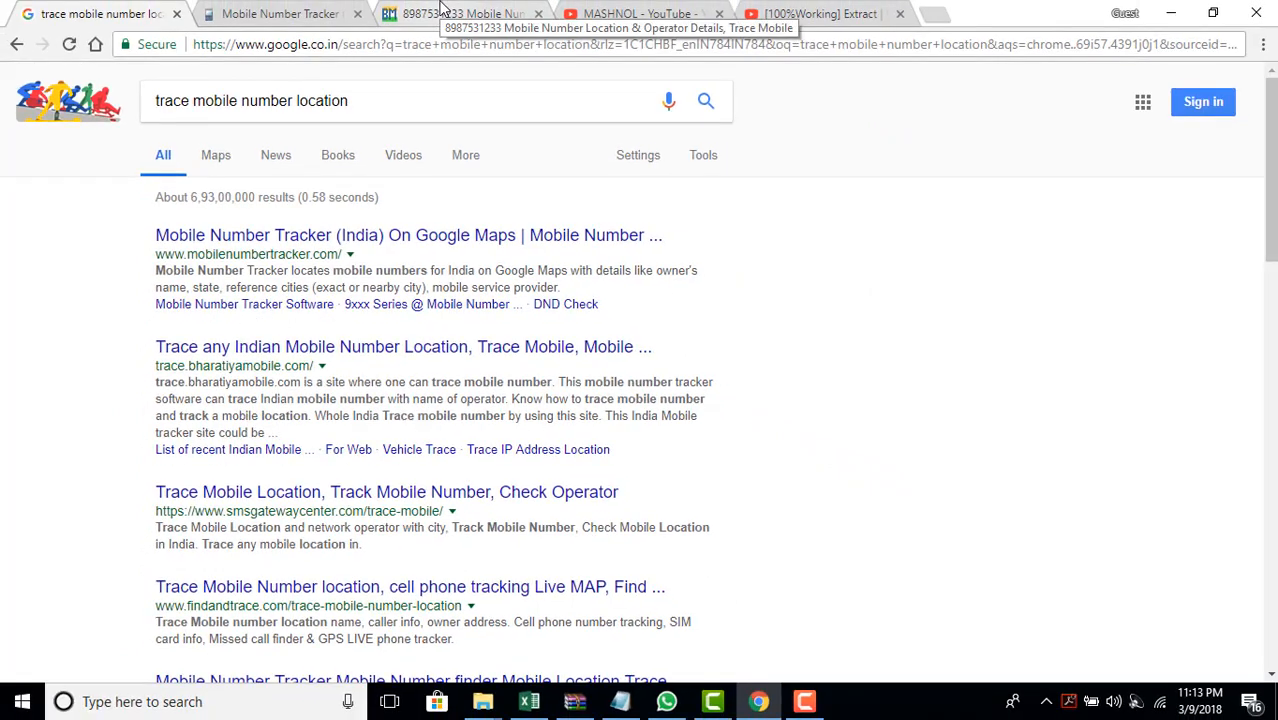
left_click(460, 14)
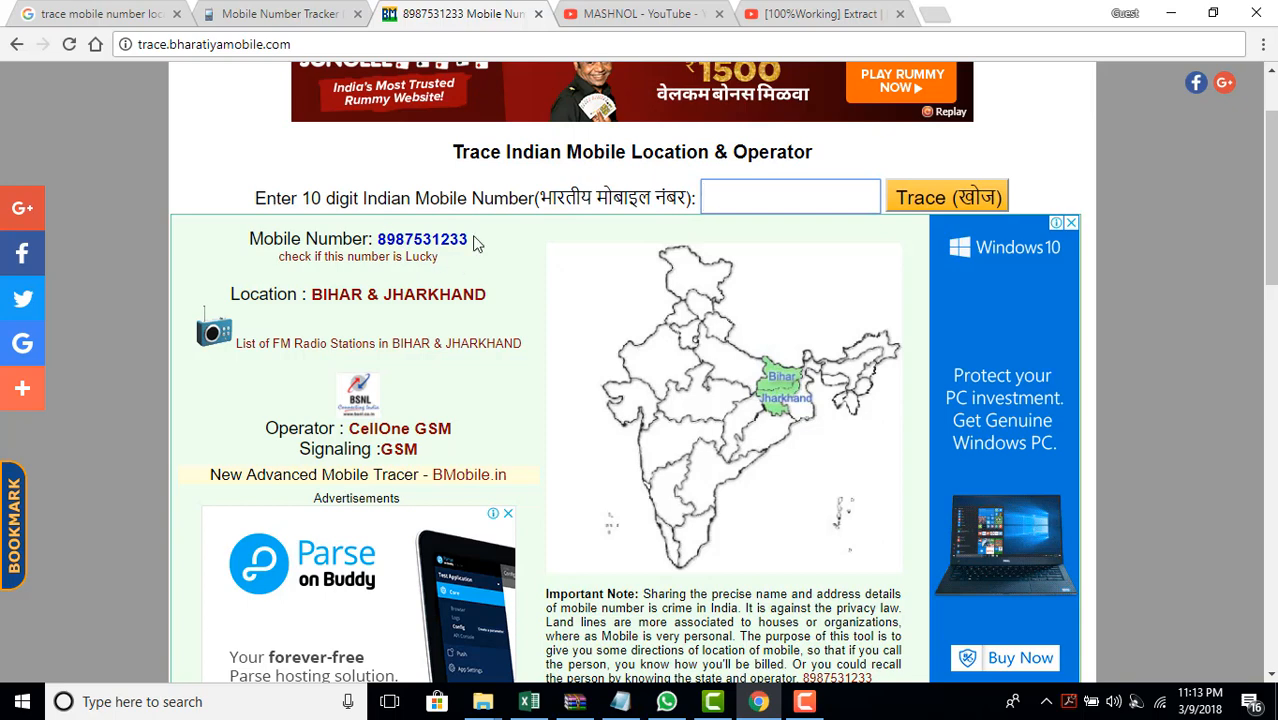
mouse_move(462, 318)
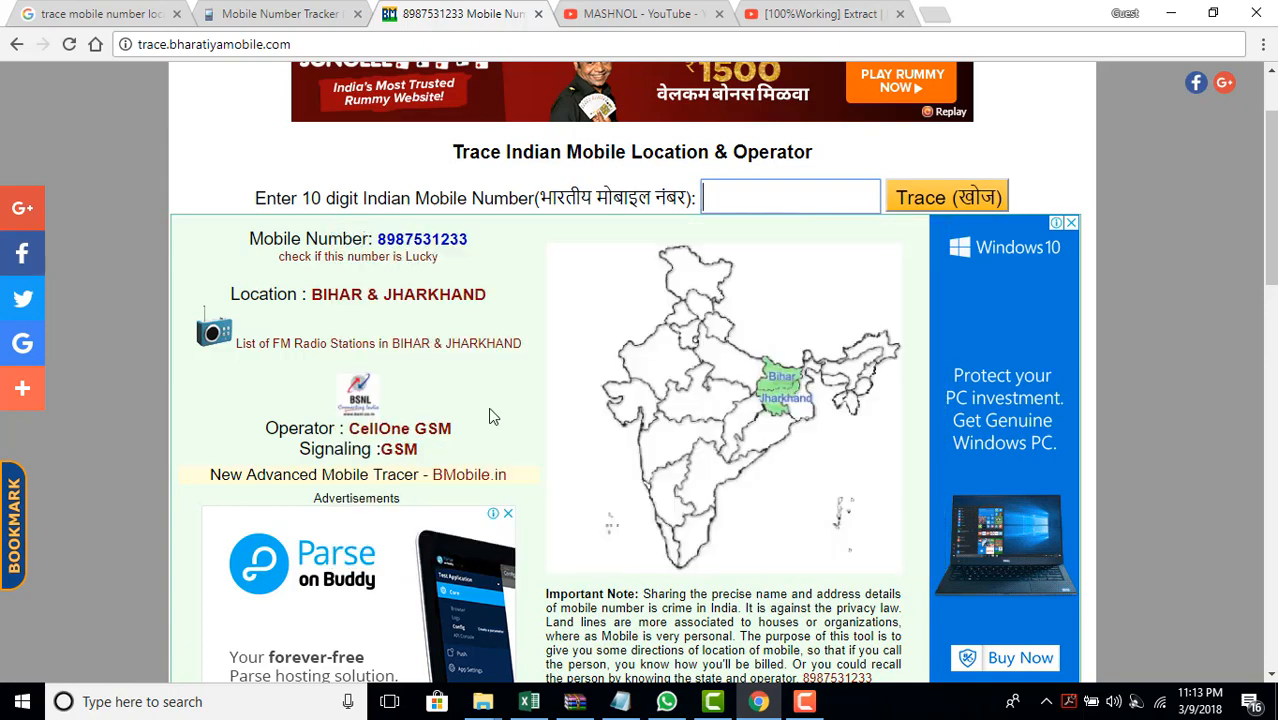
- Show the [100%Working] Extract video about exporting Facebook friends' phone numbers
left_click(100, 14)
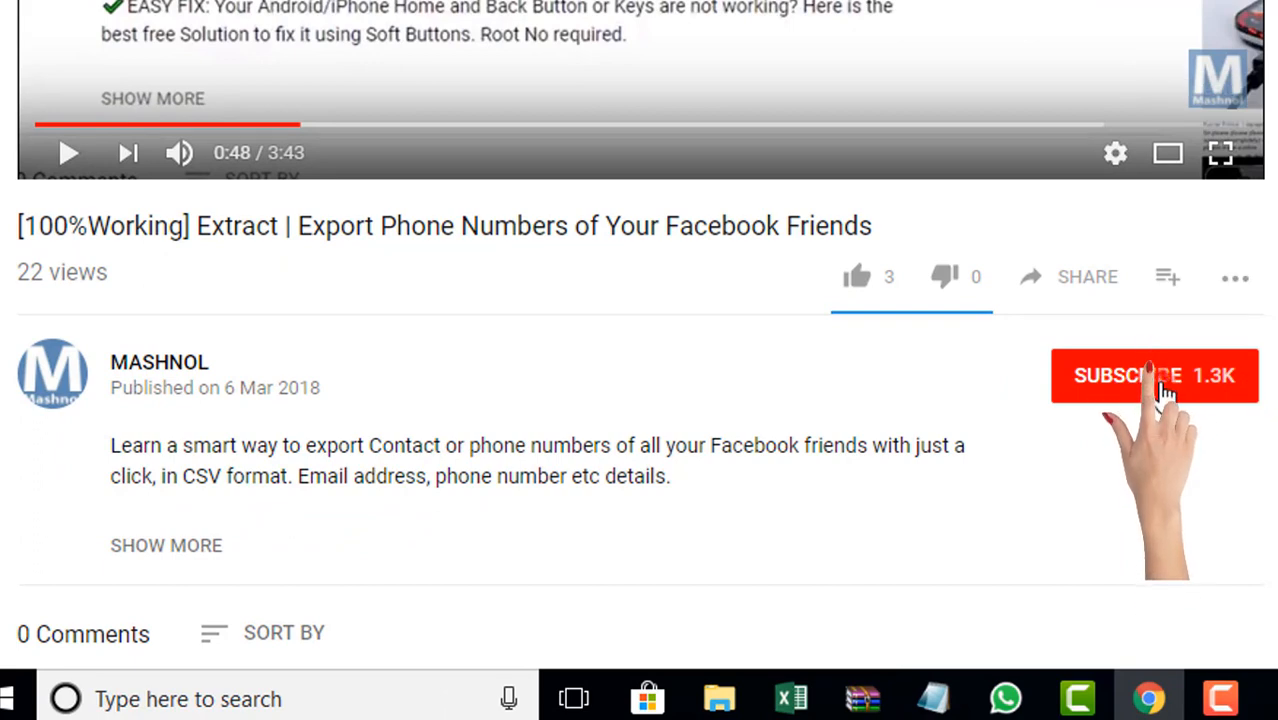
left_click(1150, 375)
type("iplogger.or")
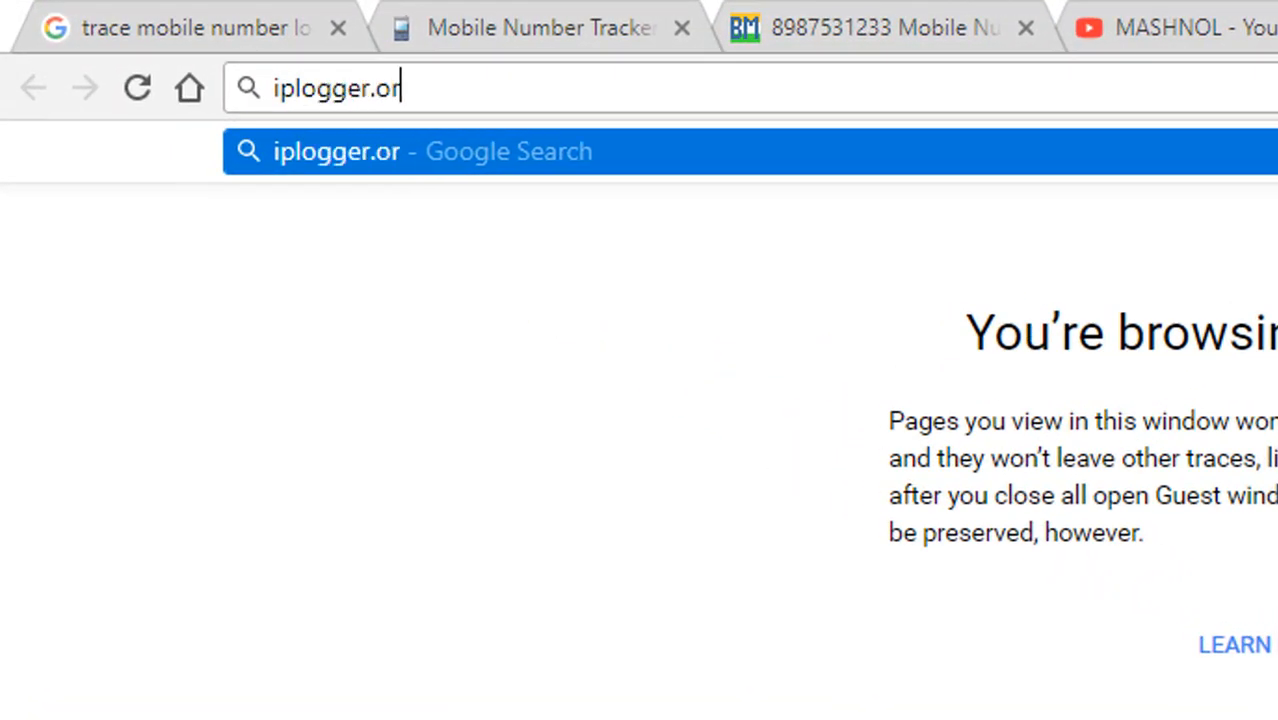
- Load iplogger.org and scroll down the IP Logger home page
key("Enter")
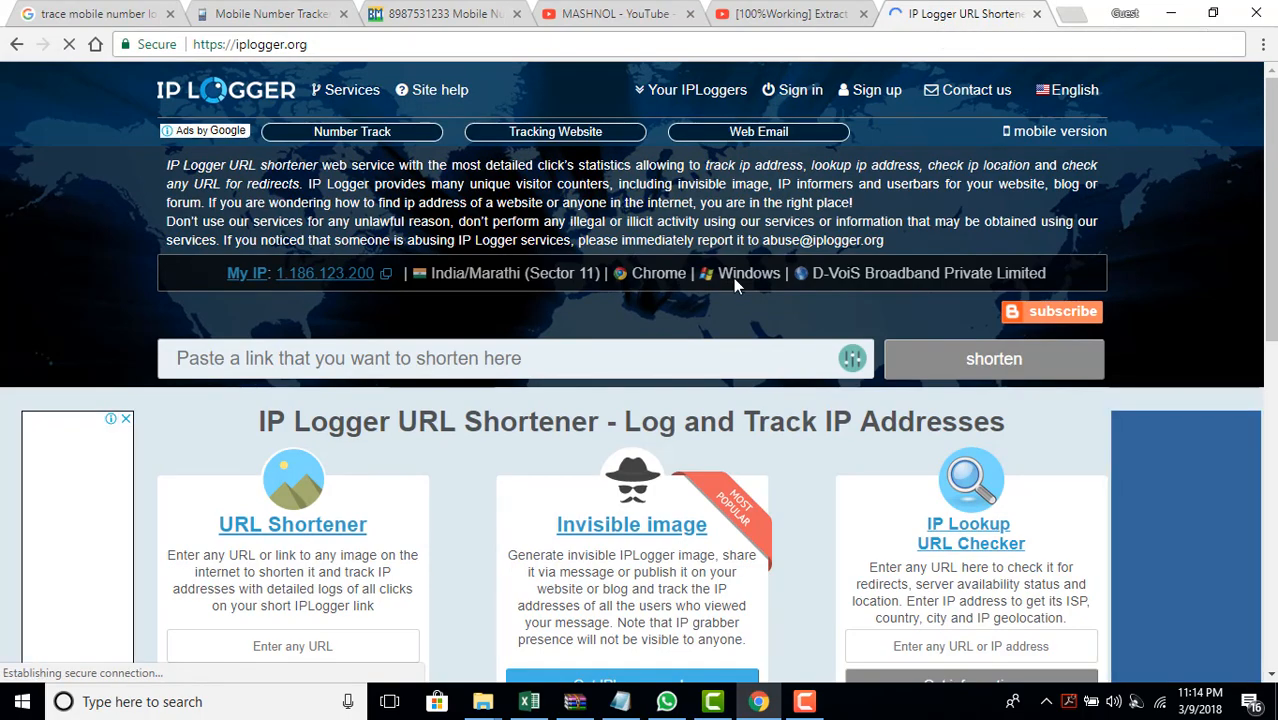
scroll("down", 3)
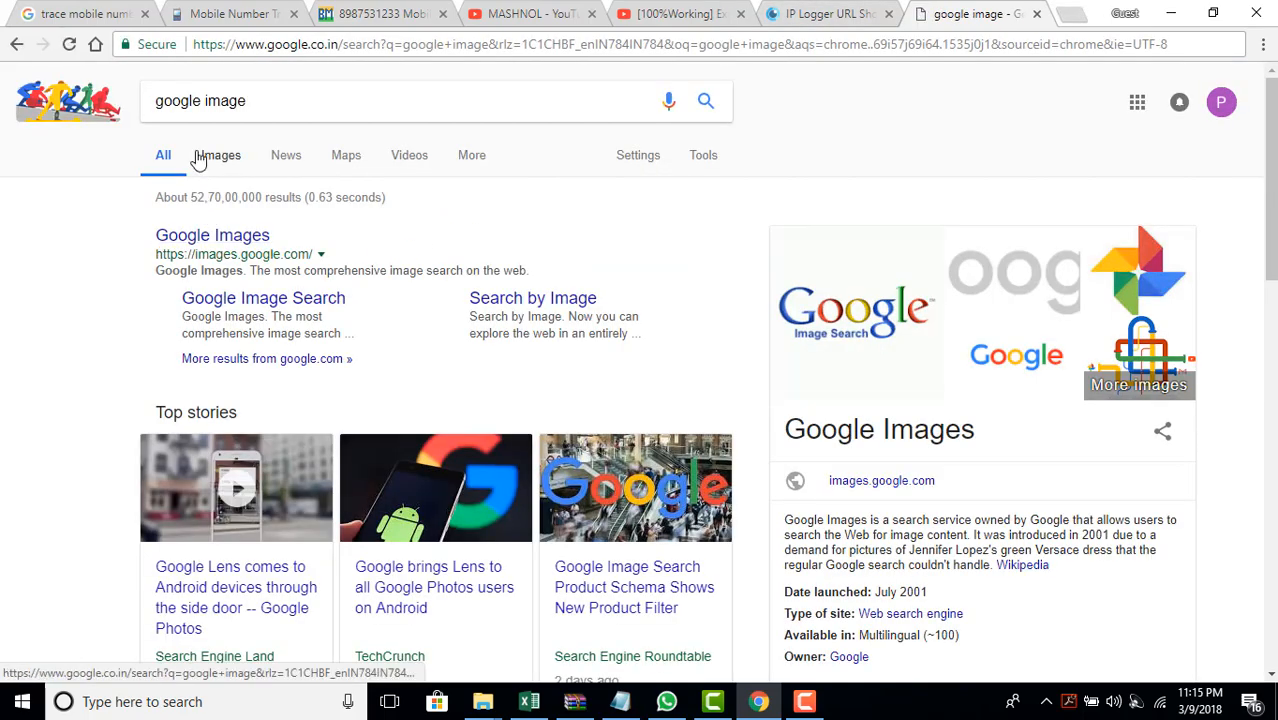
- Preview the Google 16th Birthday doodle in image results and copy its link address
left_click(219, 155)
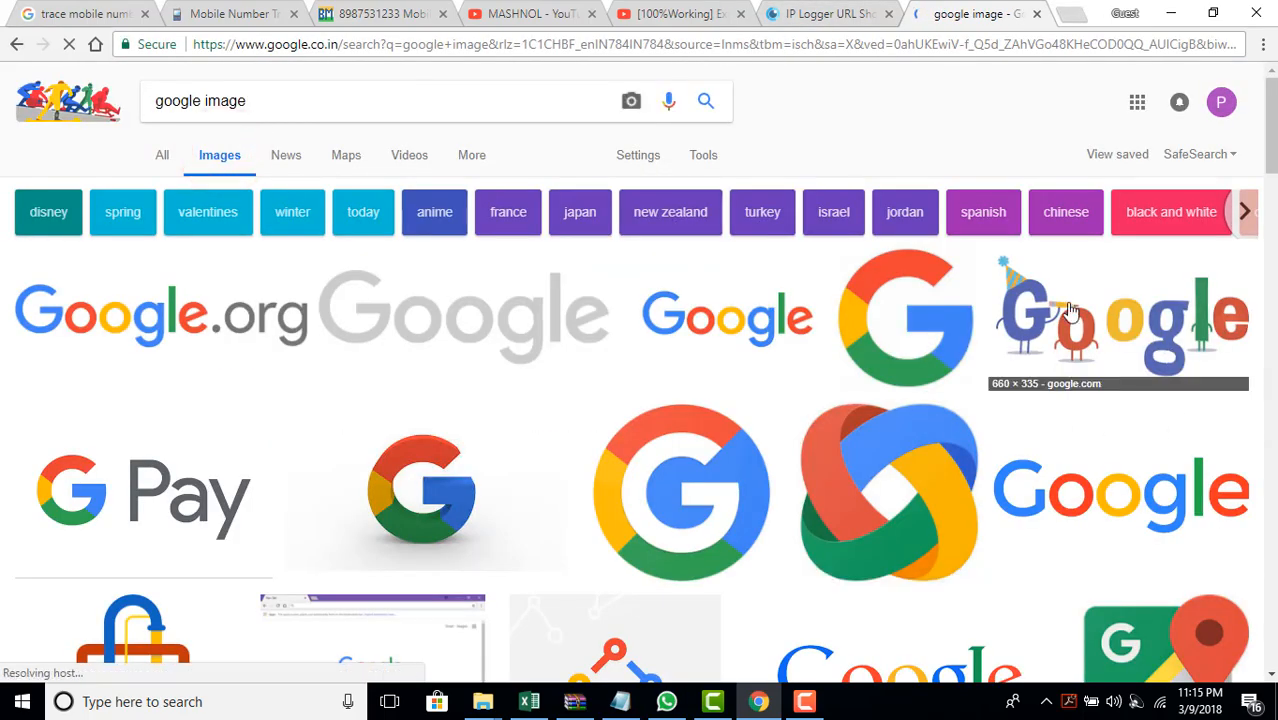
left_click(1072, 310)
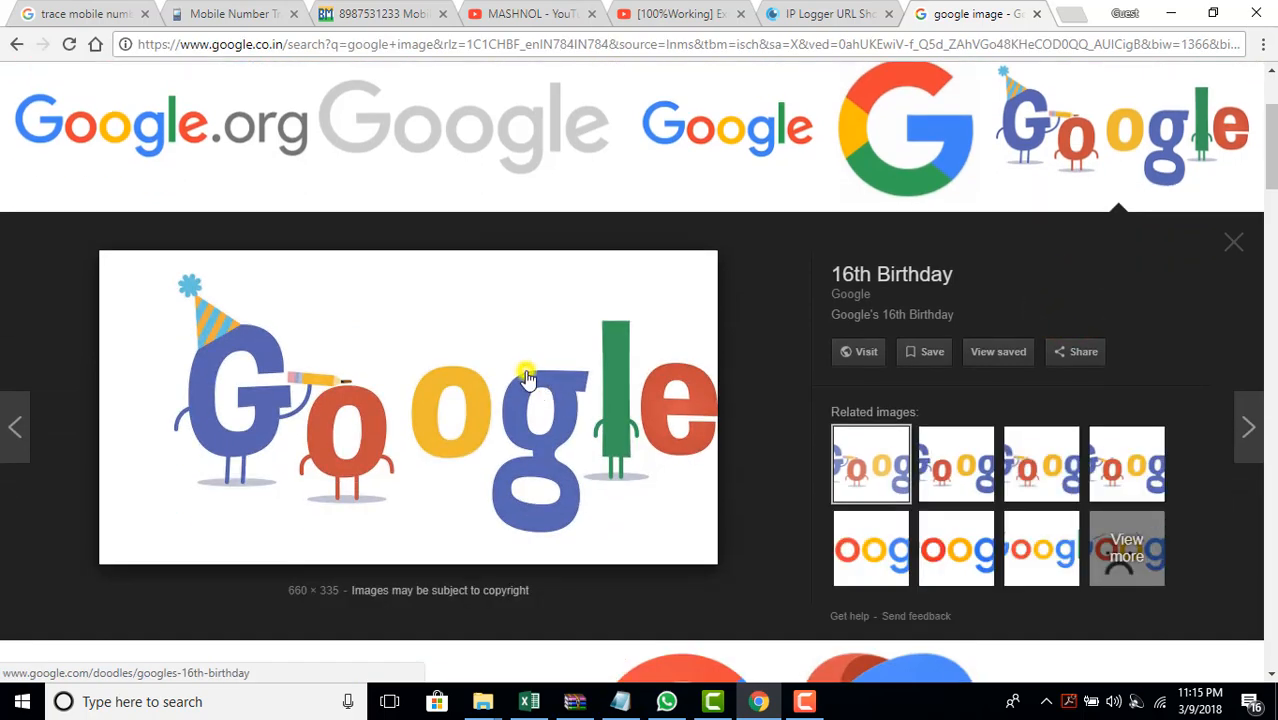
right_click(525, 375)
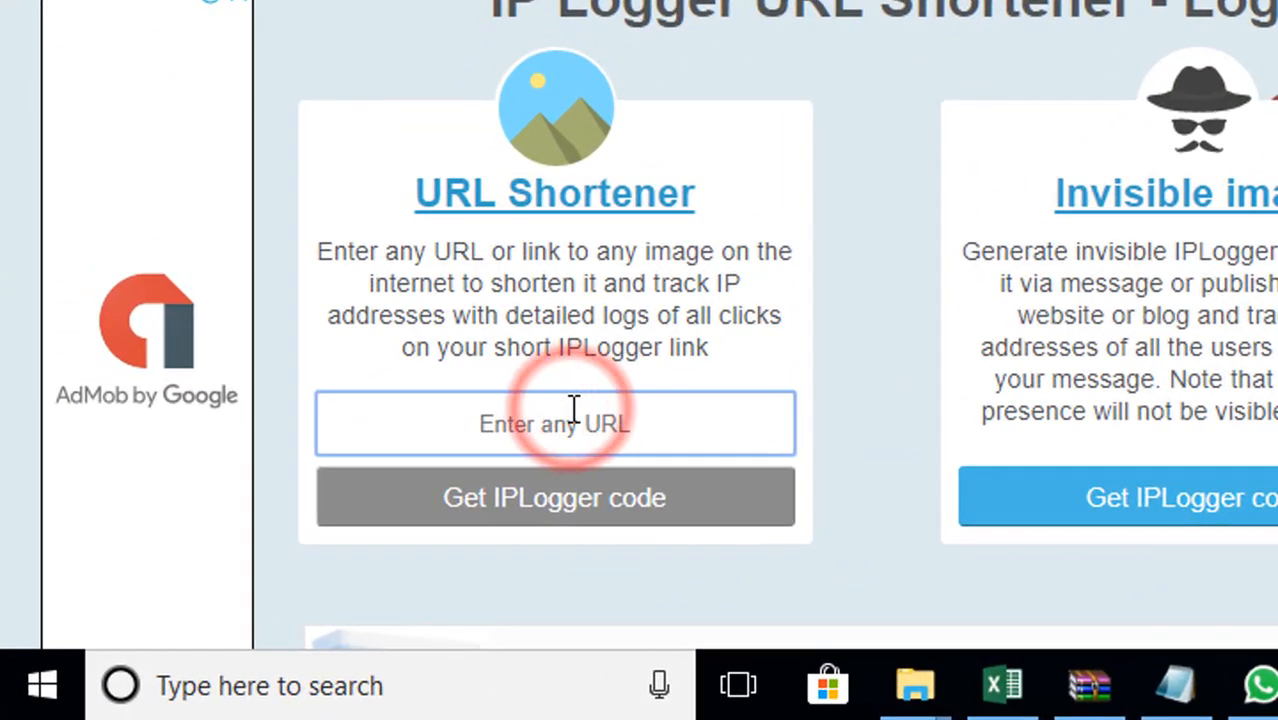
- Shorten the doodle link into an IPLogger tracking code with a Google short URL
left_click(554, 497)
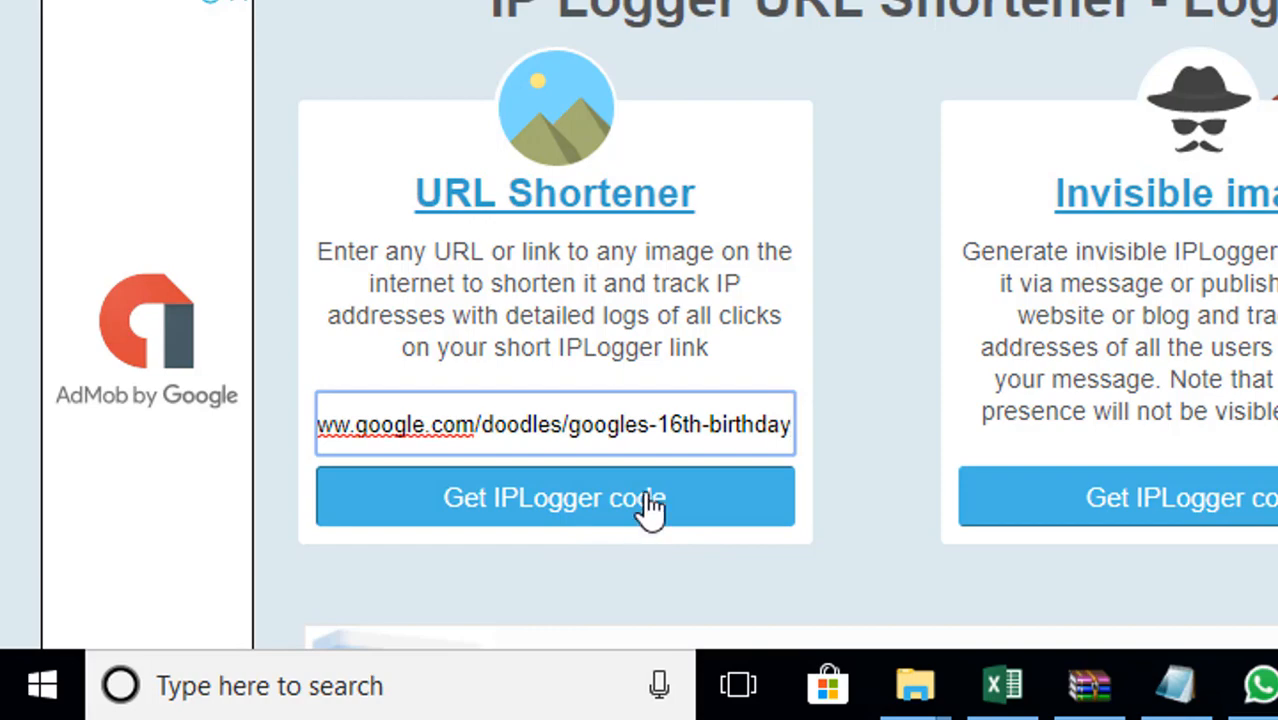
left_click(554, 497)
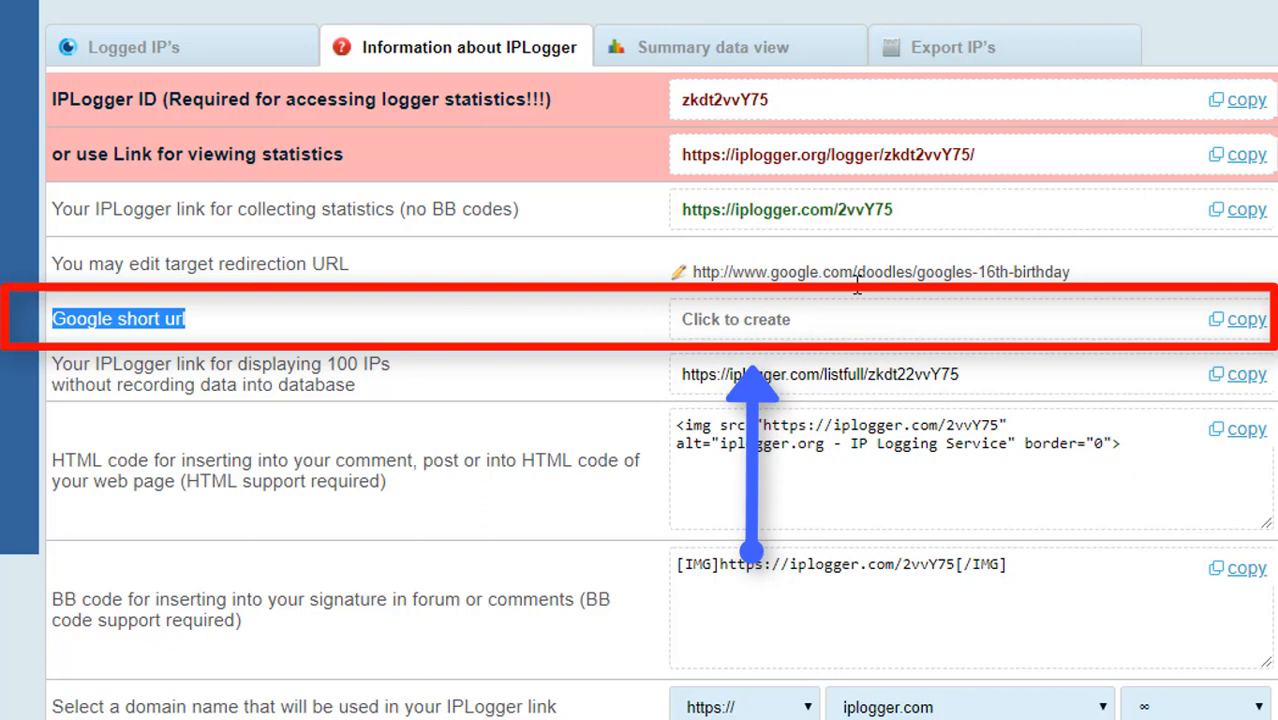
mouse_move(1147, 330)
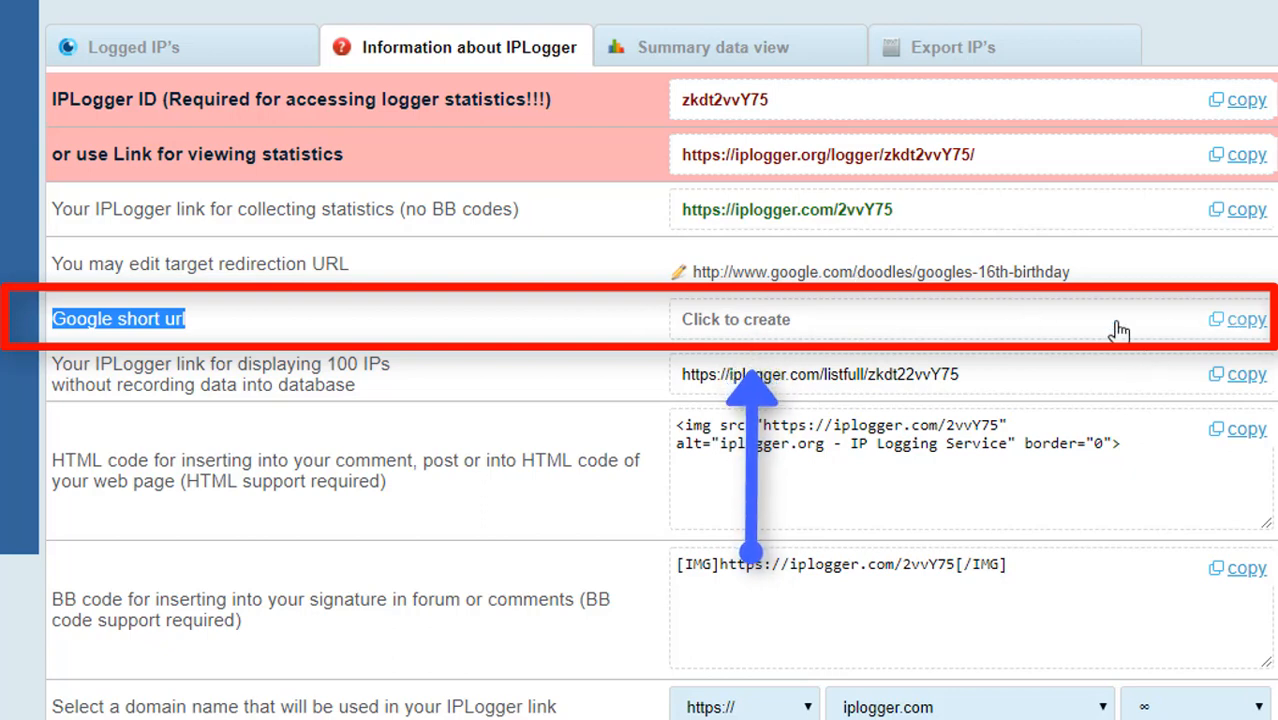
left_click(734, 319)
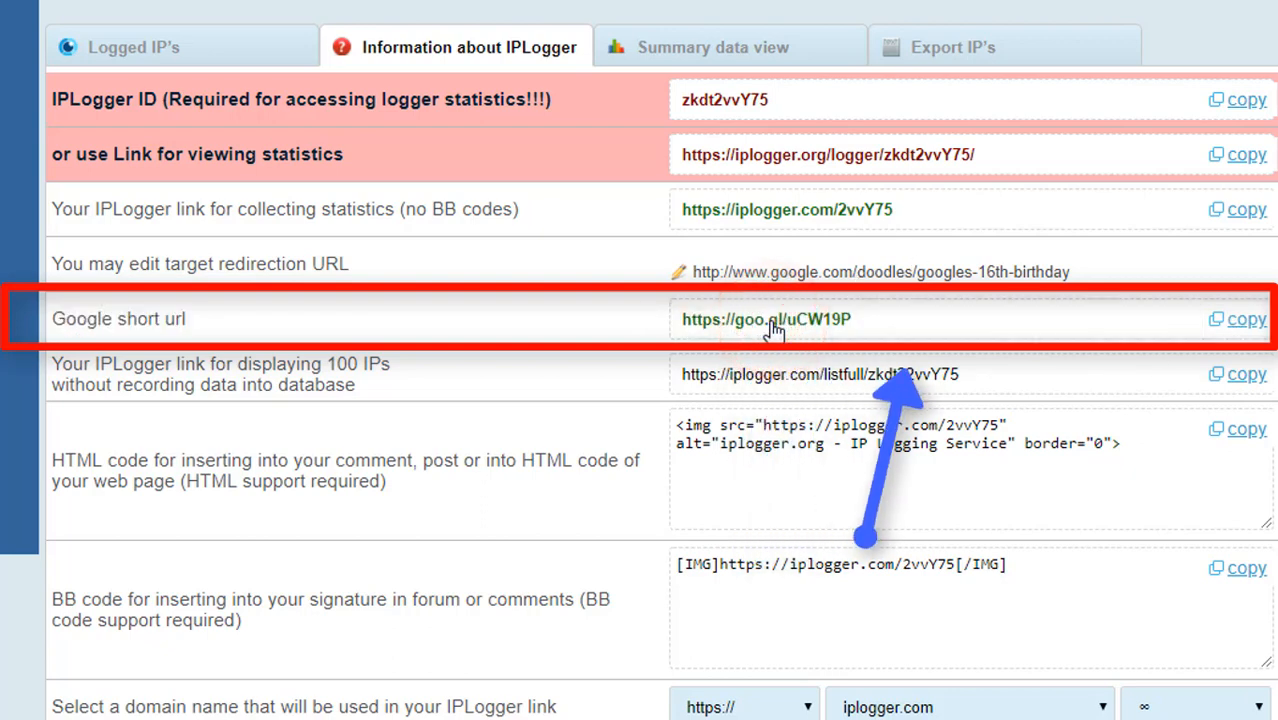
- Open the goo.gl short link to log a visit, then return to IPLogger statistics
left_click(1242, 319)
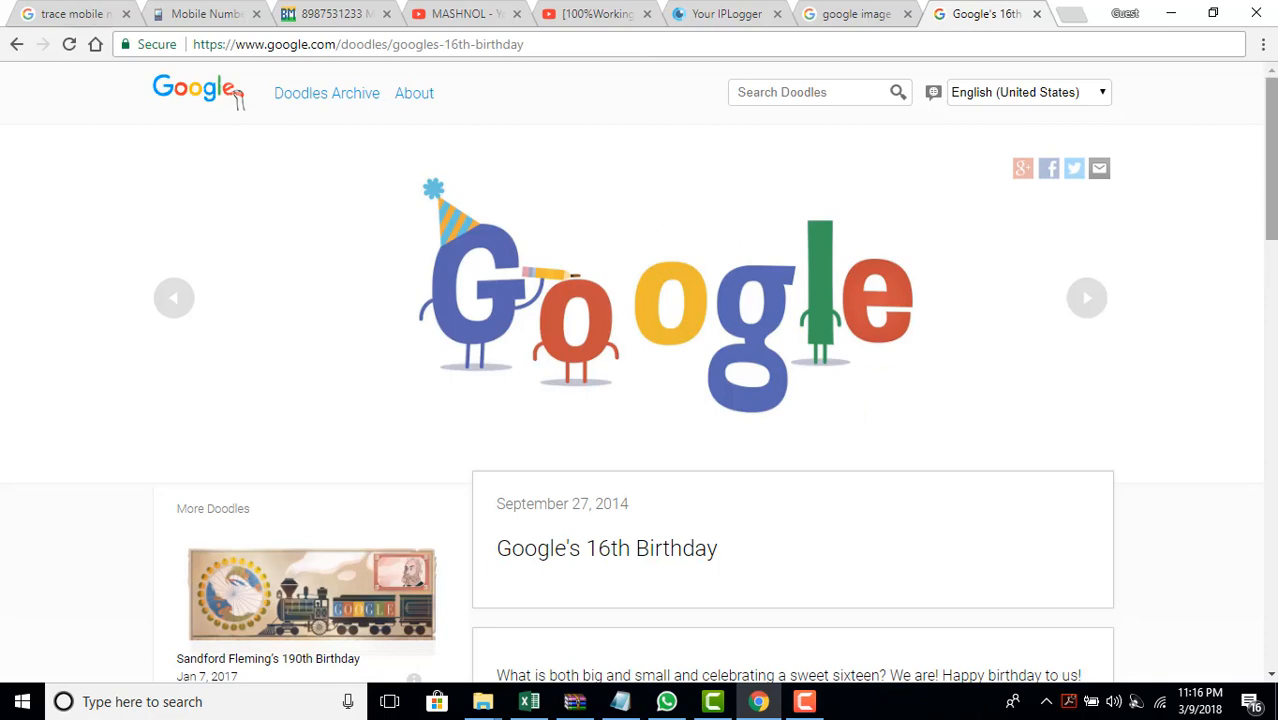
scroll("down", 3)
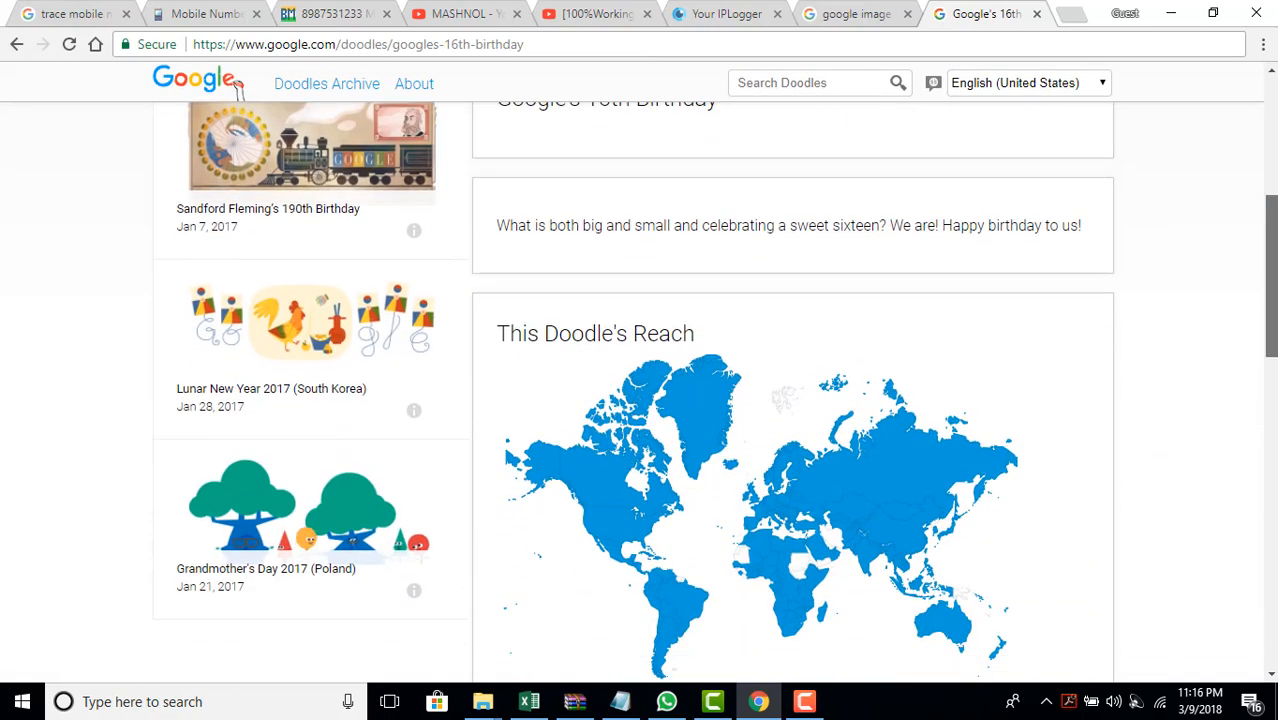
left_click(860, 13)
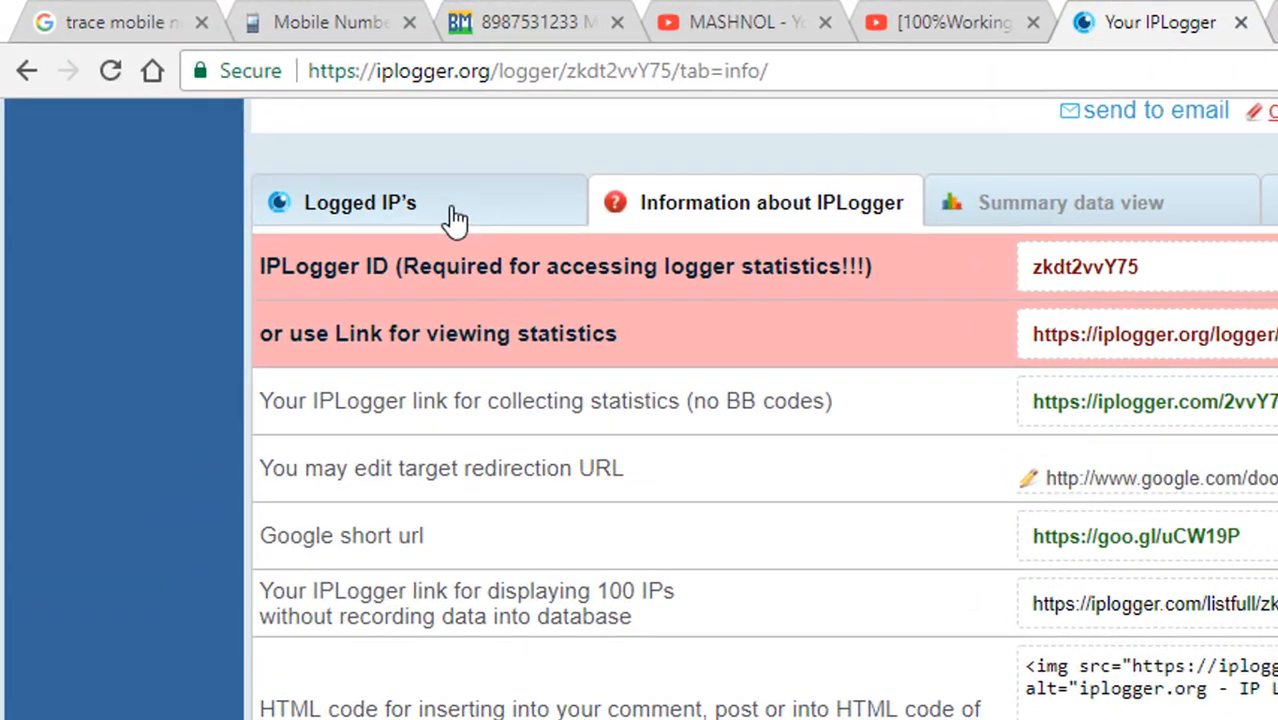
- List logged IPs in Advanced view and open the visitor IP's location map
left_click(360, 202)
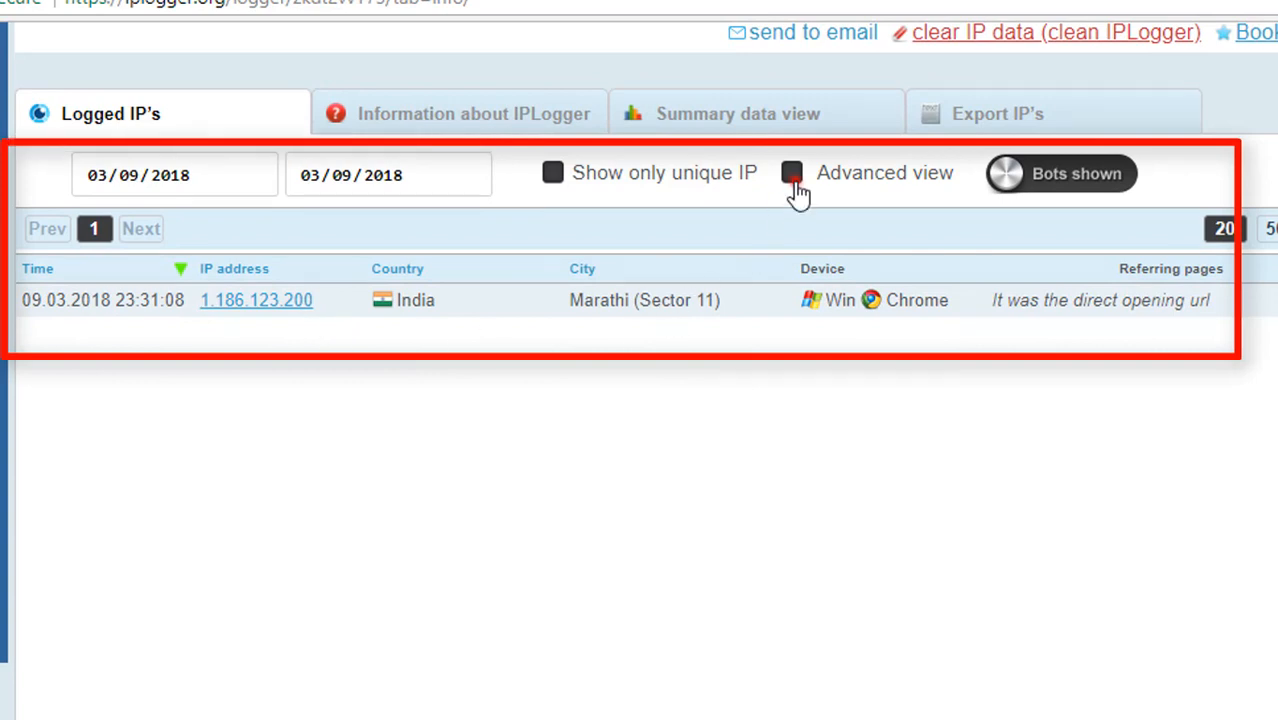
left_click(792, 172)
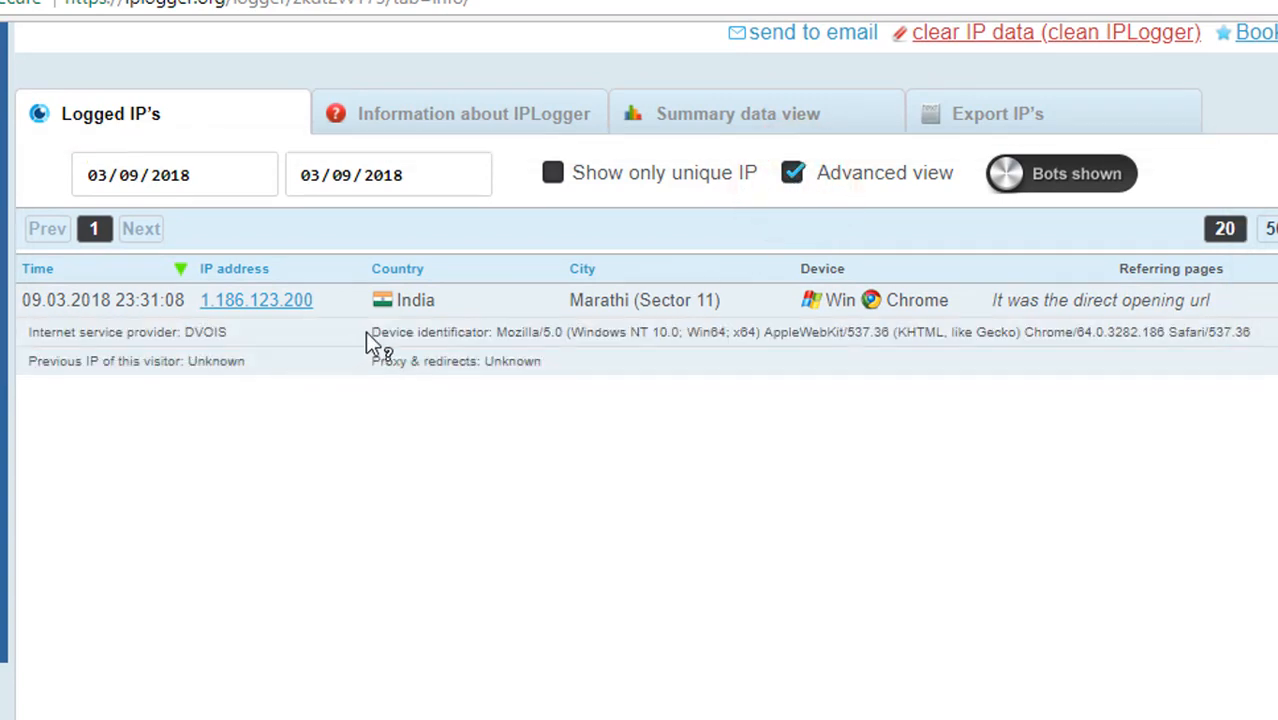
mouse_move(485, 340)
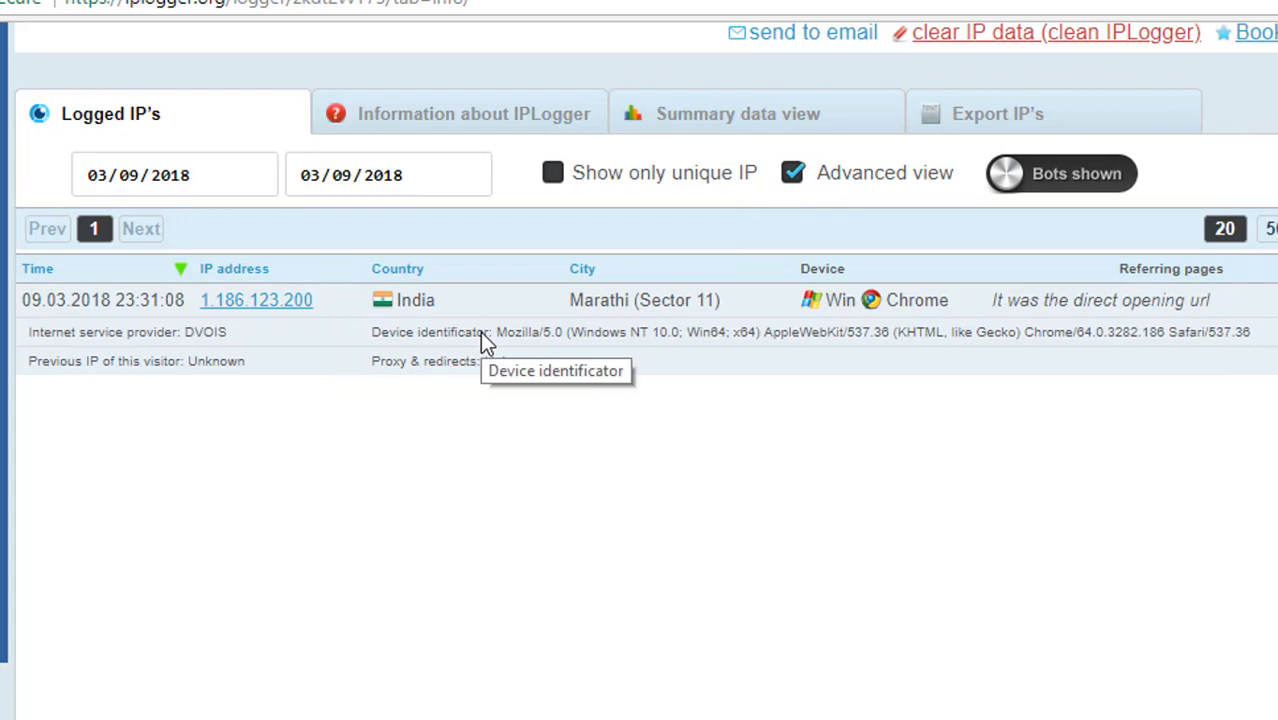
mouse_move(879, 318)
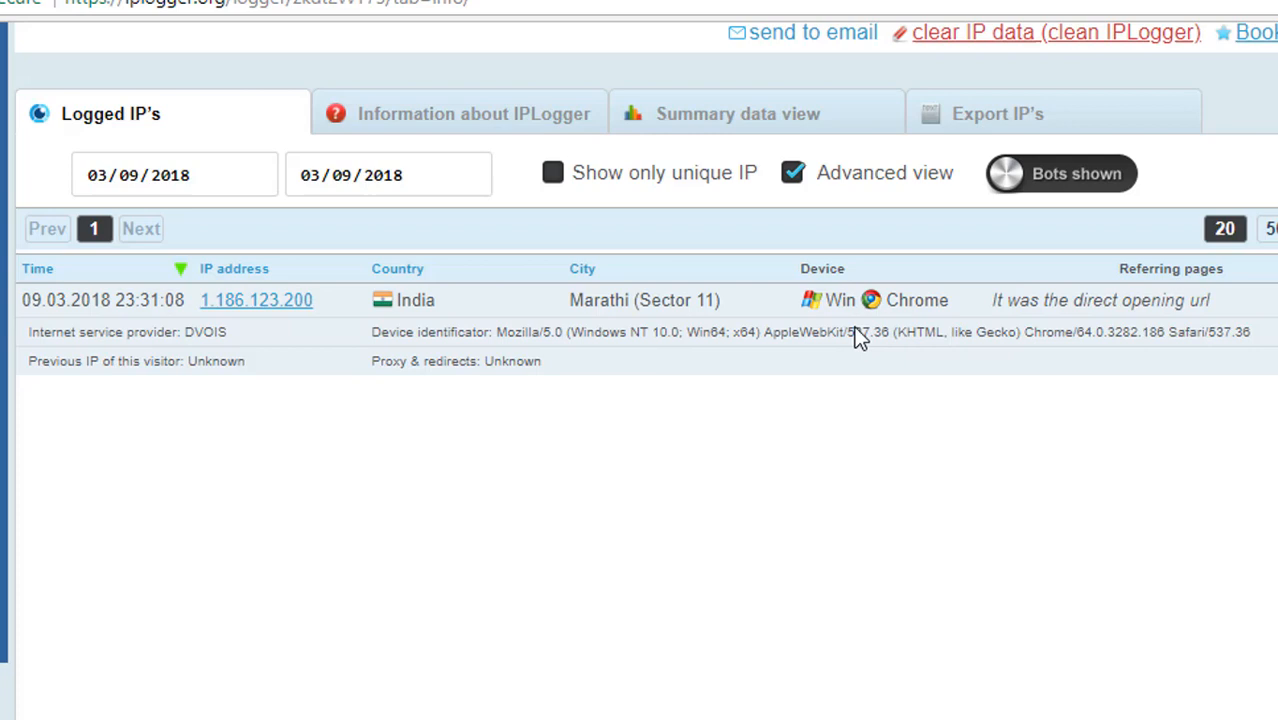
mouse_move(278, 355)
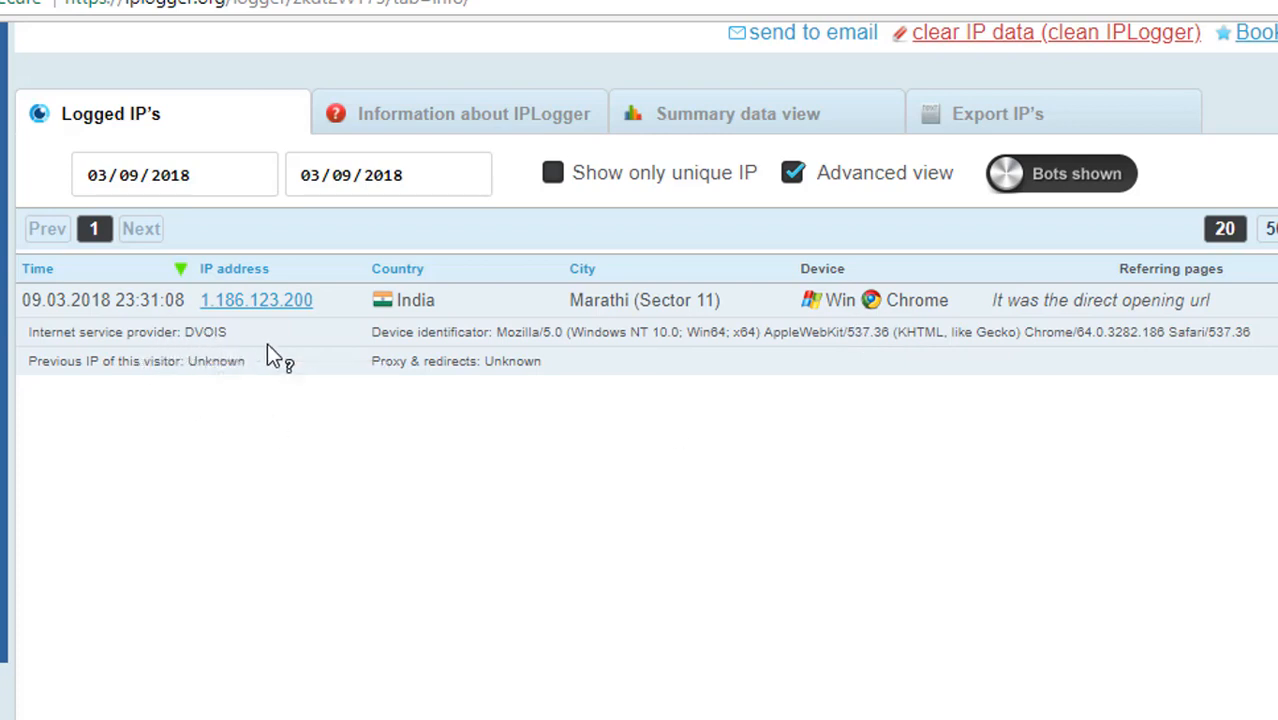
mouse_move(294, 343)
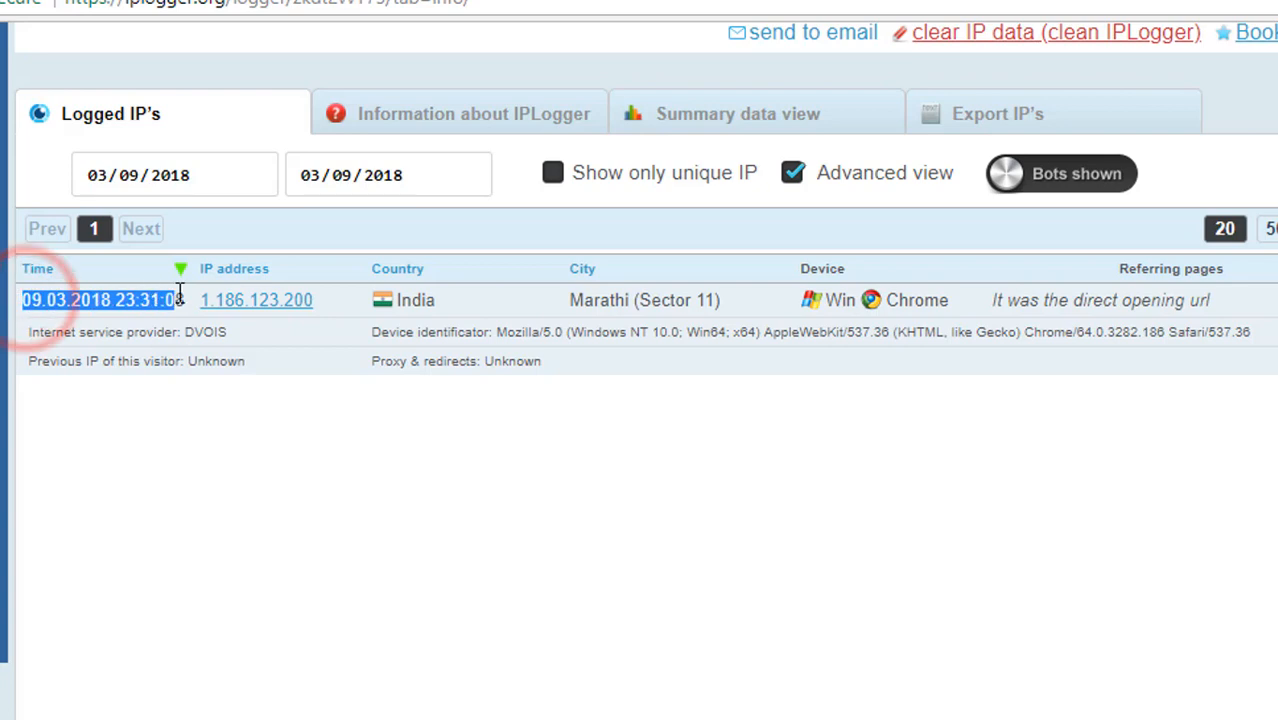
mouse_move(276, 318)
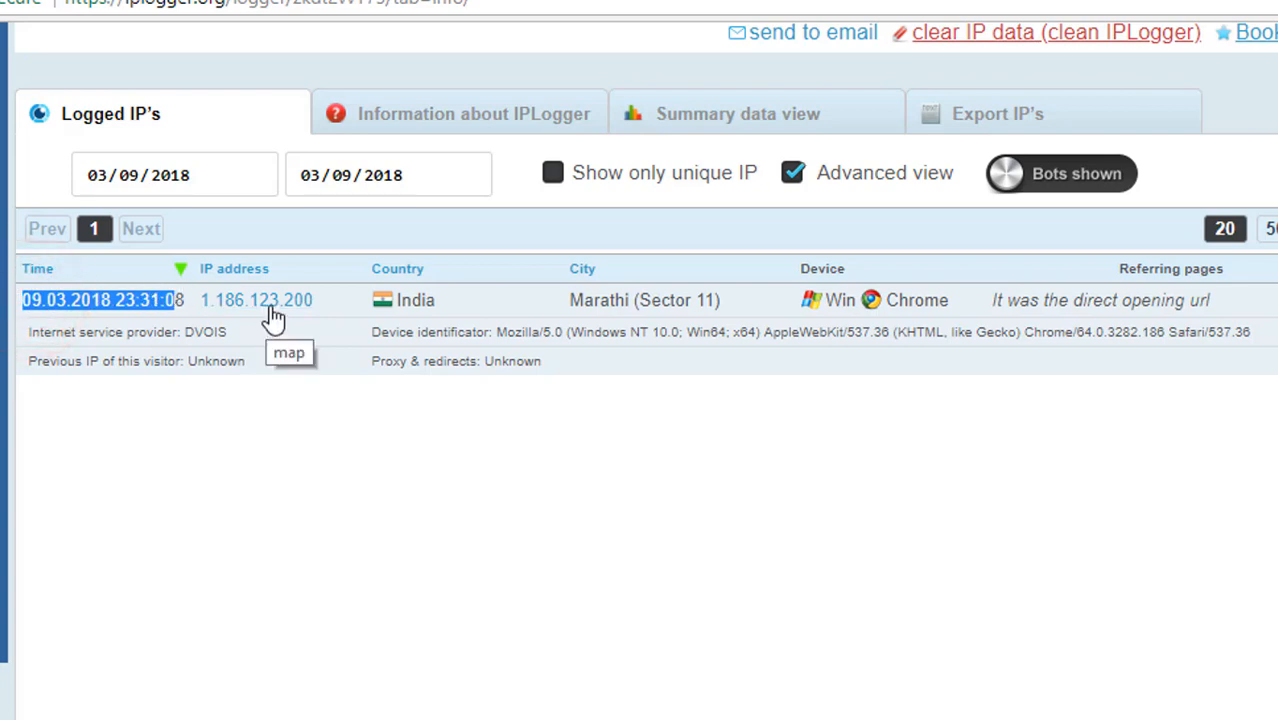
left_click(289, 352)
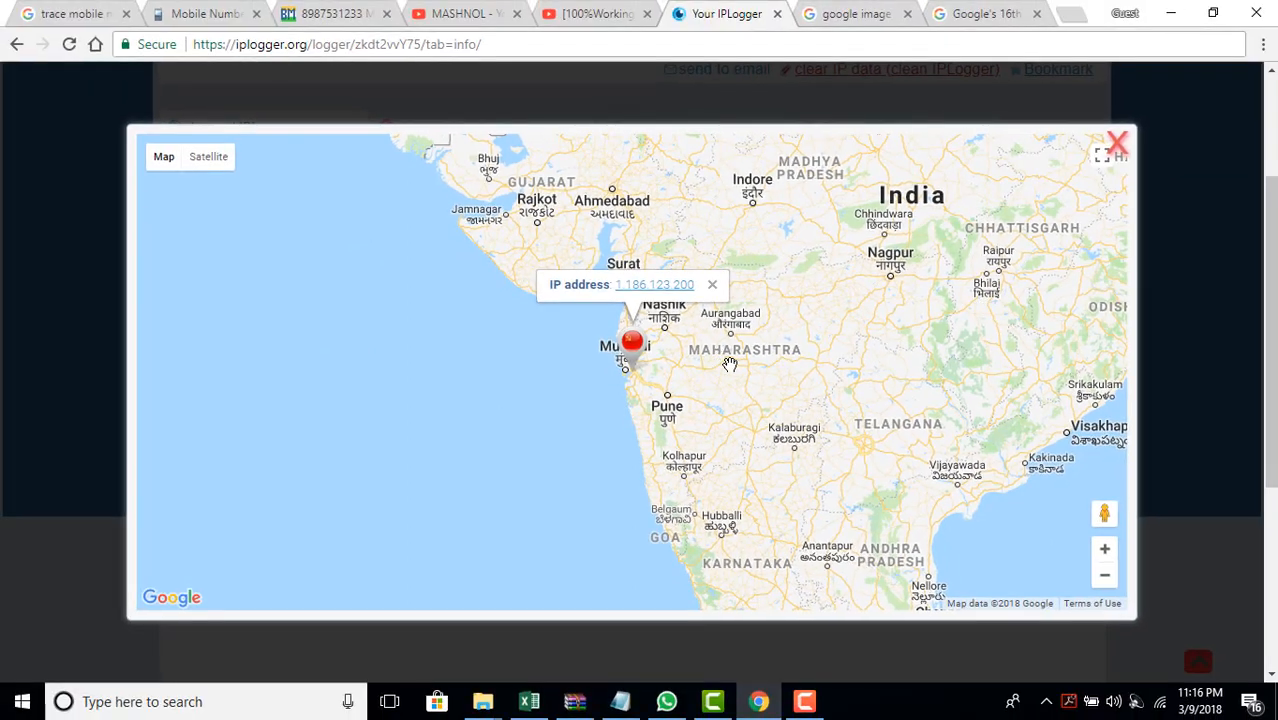
- Zoom the visitor map in on the pin near Mumbai and Navi Mumbai
scroll("down", 3)
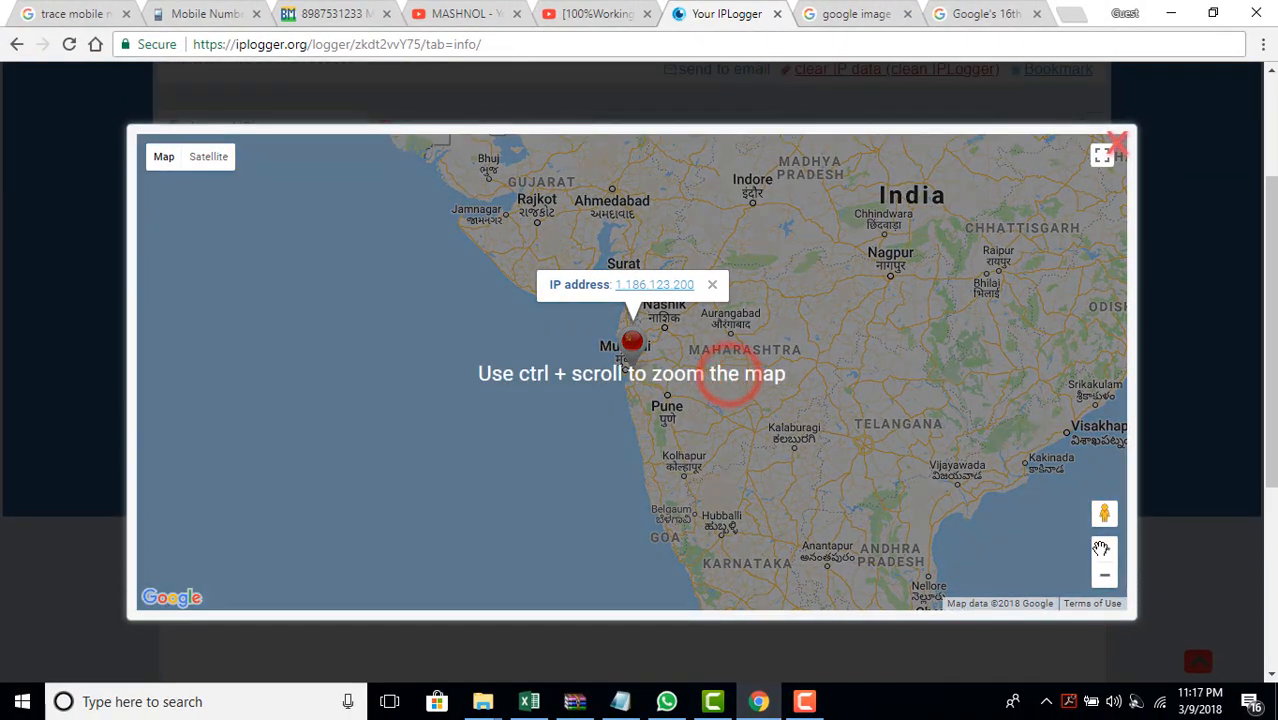
left_click(1104, 549)
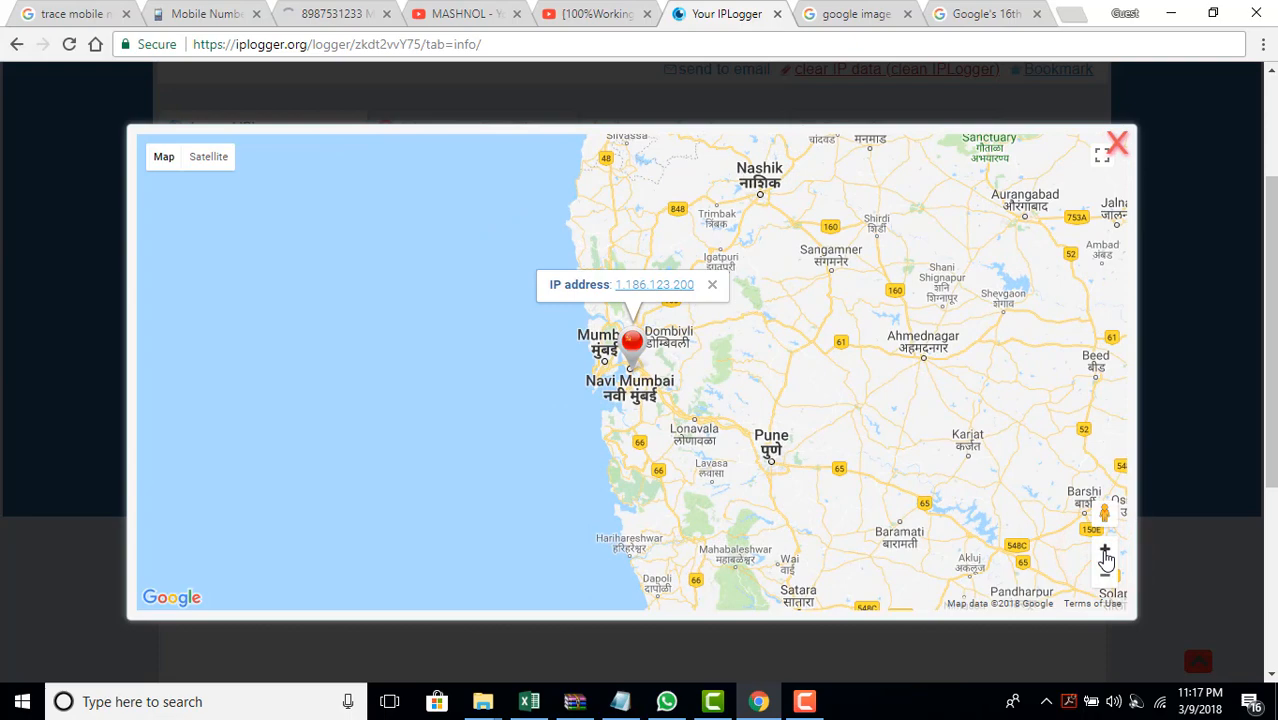